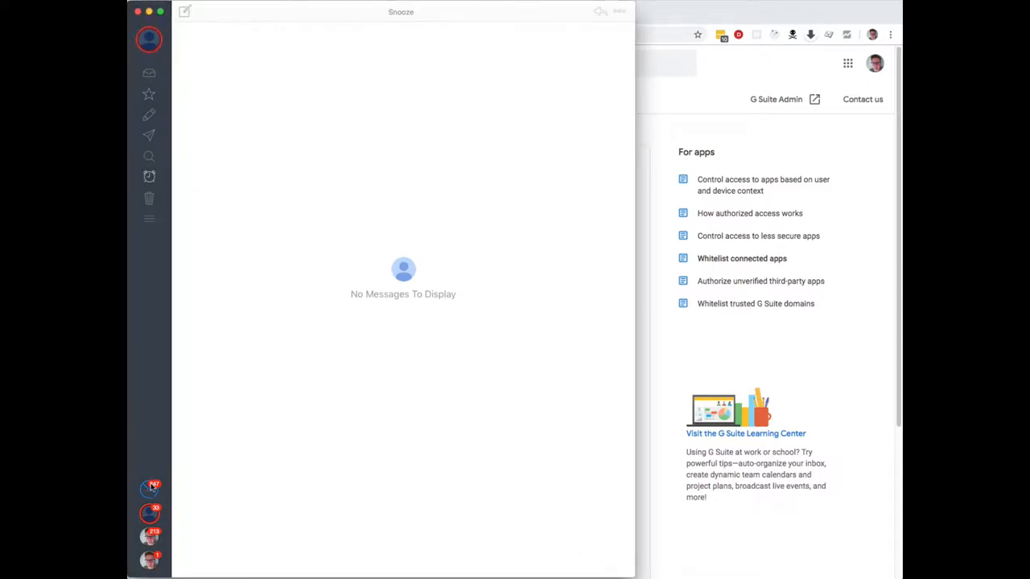
mouse_move(148, 39)
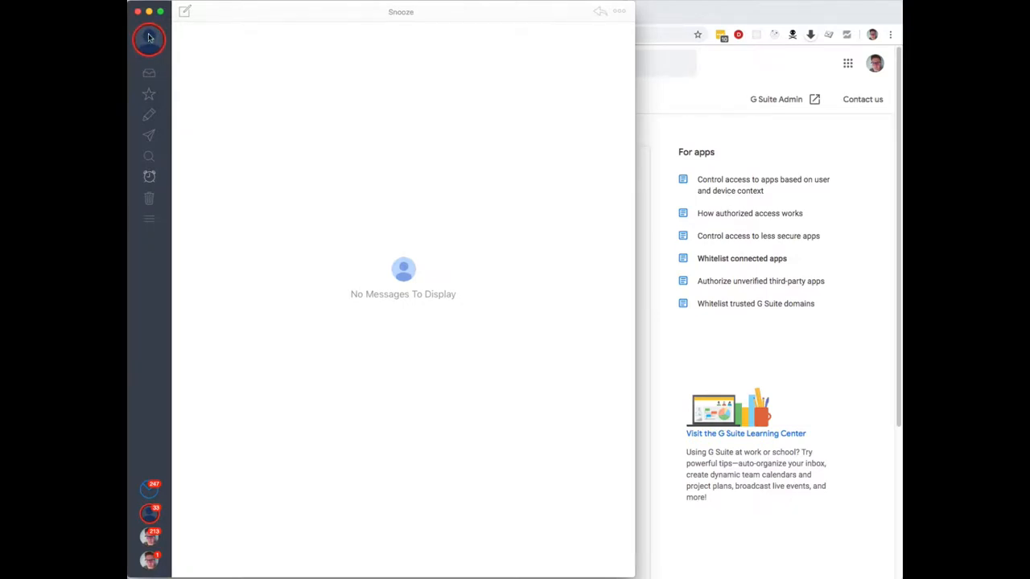
mouse_move(164, 87)
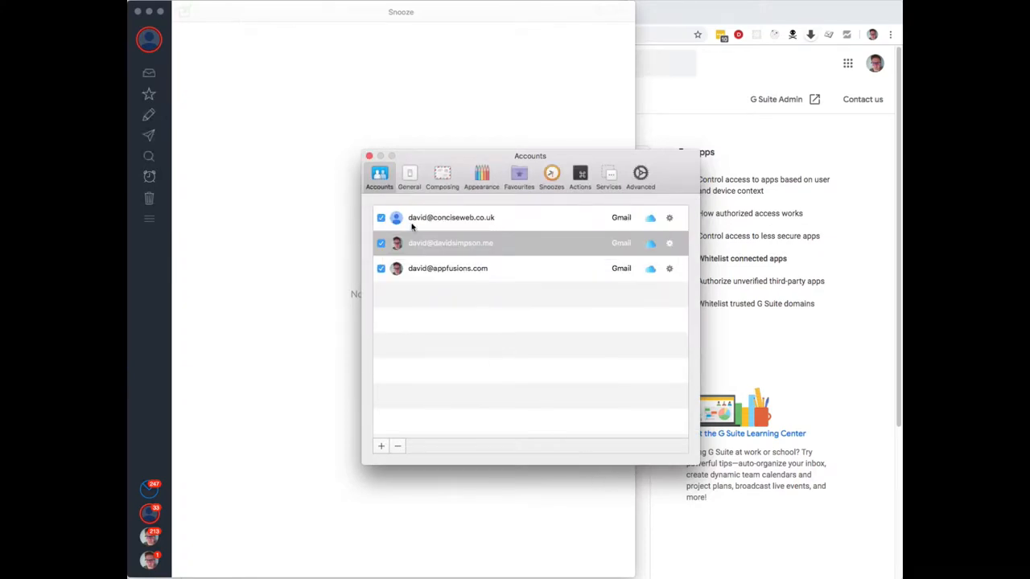
Refresh the first Gmail account's token, submitting its email address and password to Google
click(450, 217)
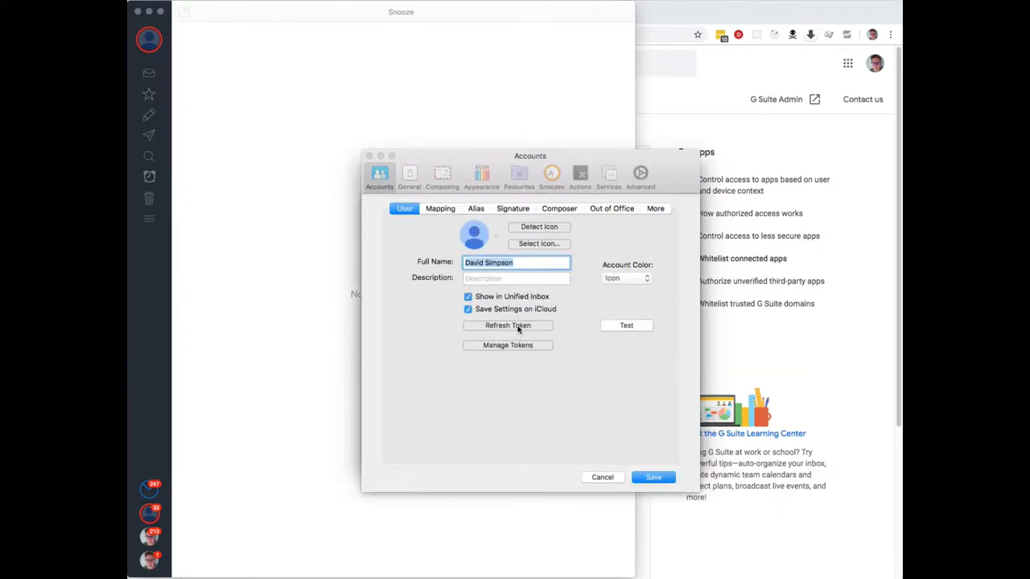
click(508, 325)
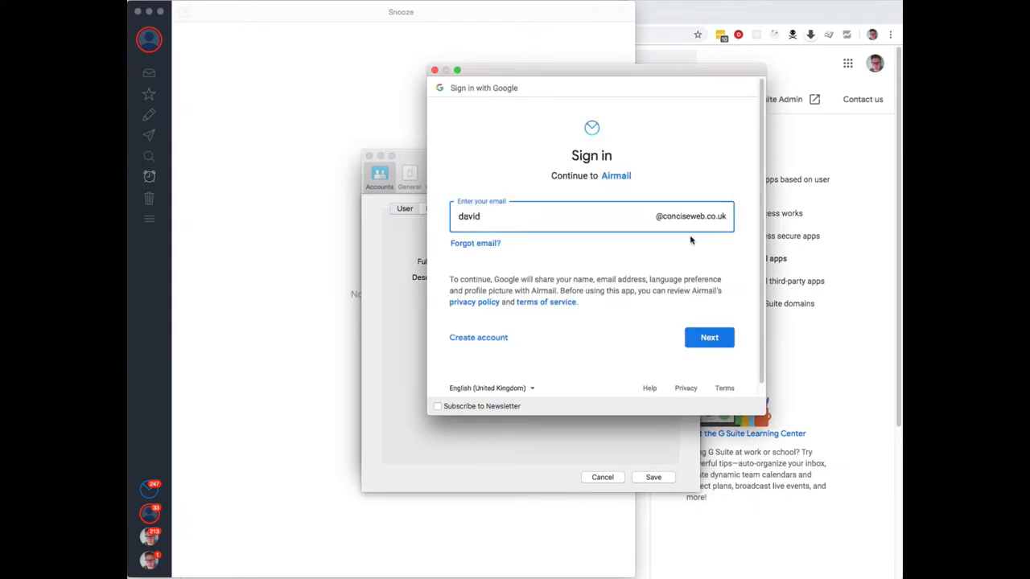
click(708, 338)
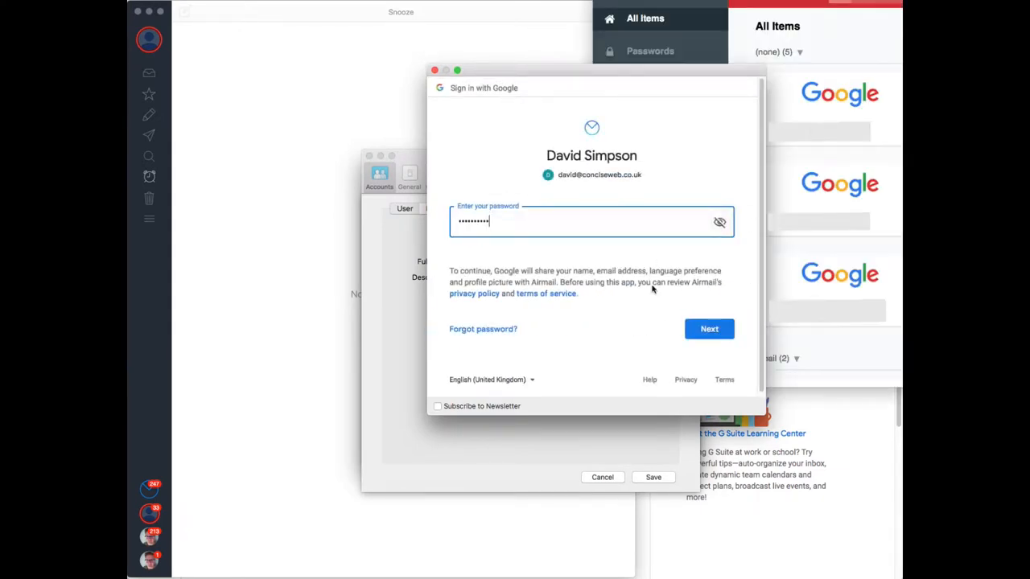
click(707, 328)
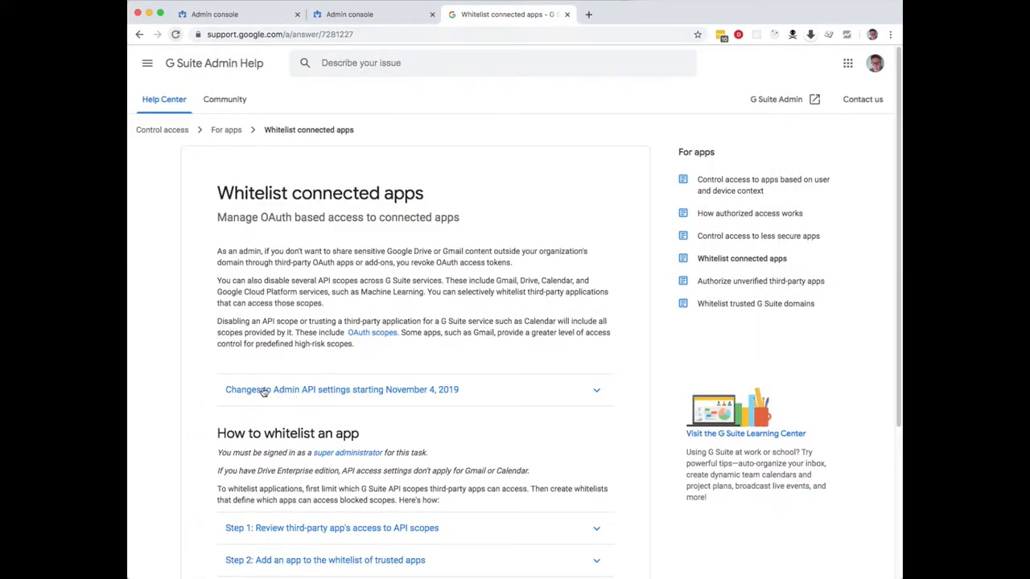
mouse_move(334, 394)
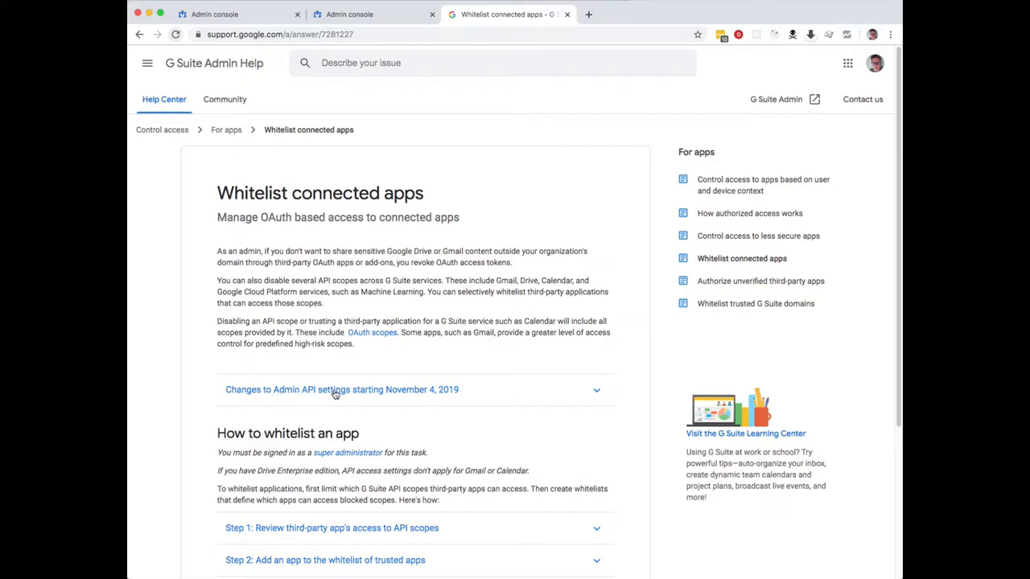
mouse_move(455, 388)
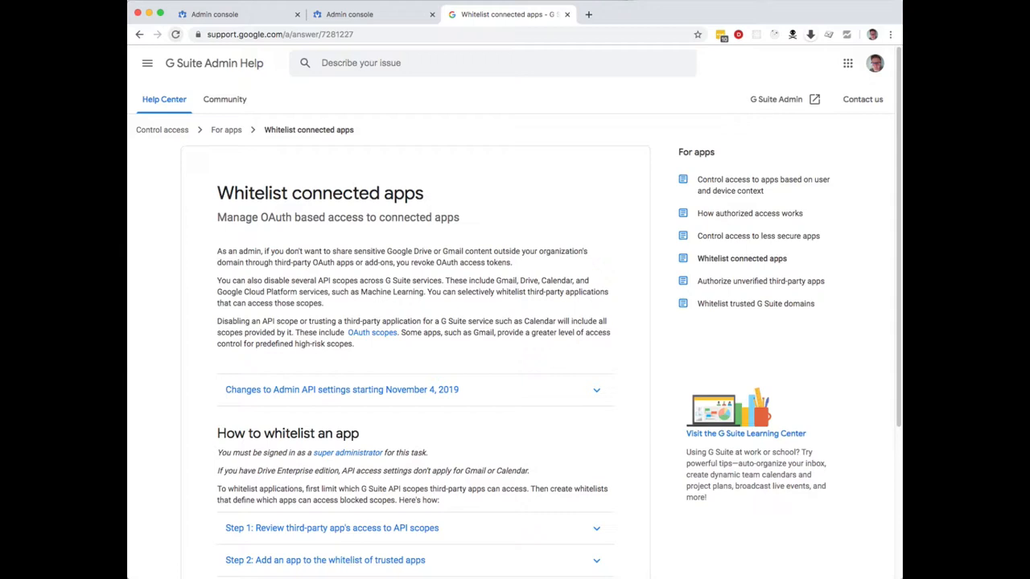
mouse_move(463, 428)
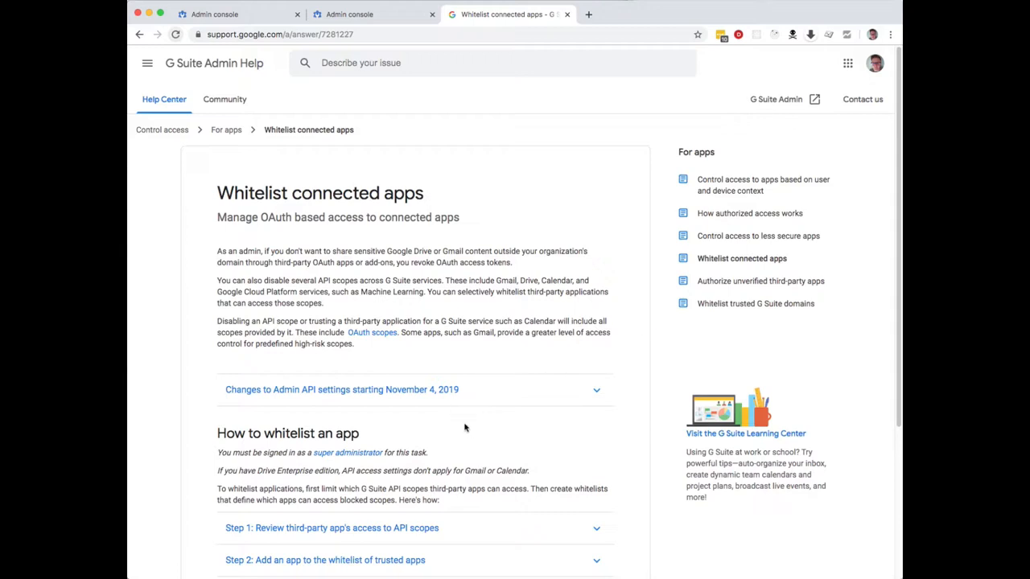
mouse_move(433, 306)
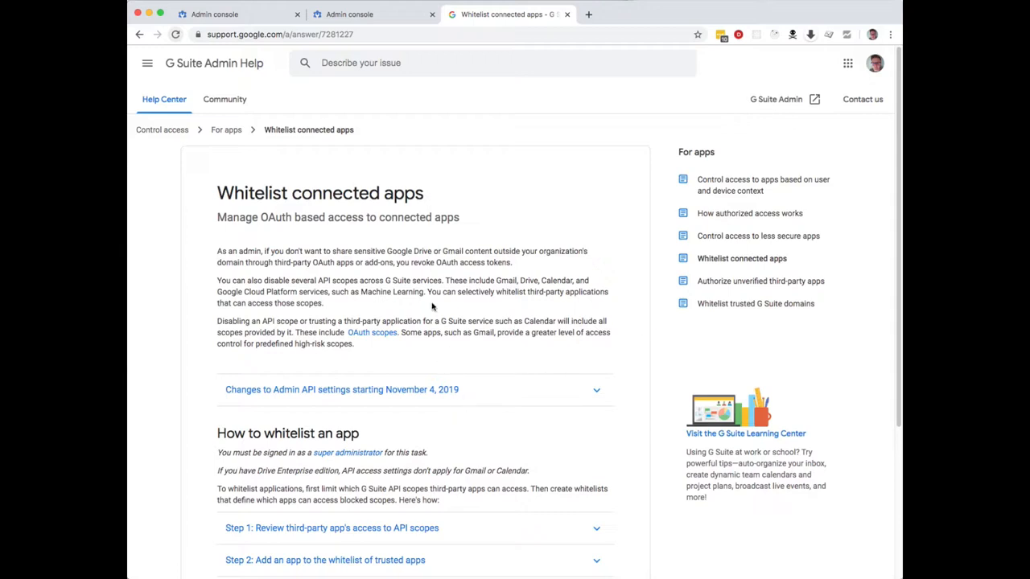
mouse_move(439, 408)
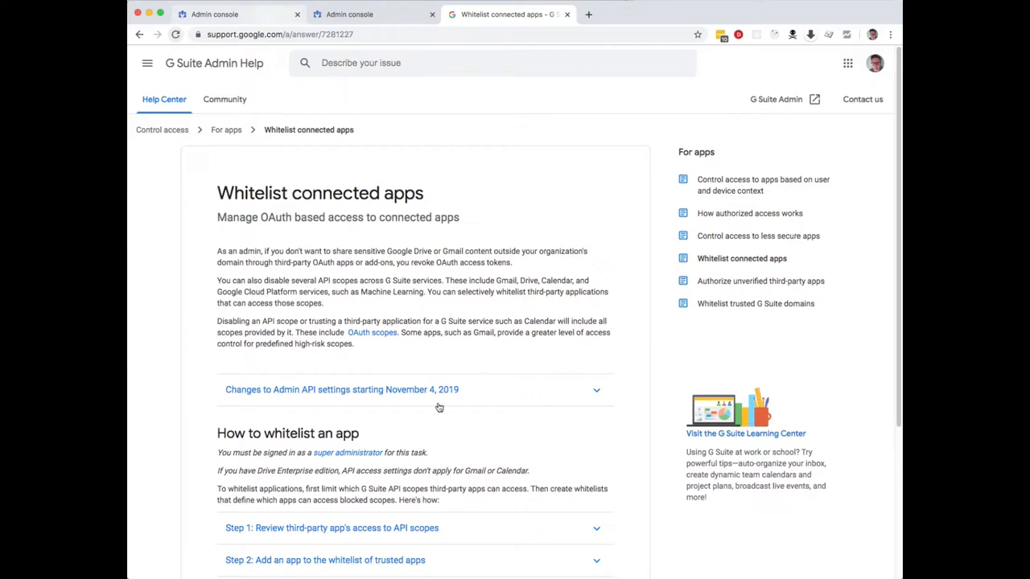
Read the Admin API setting-changes section of the Whitelist connected apps article, then go to the Admin console
scroll(down, 3)
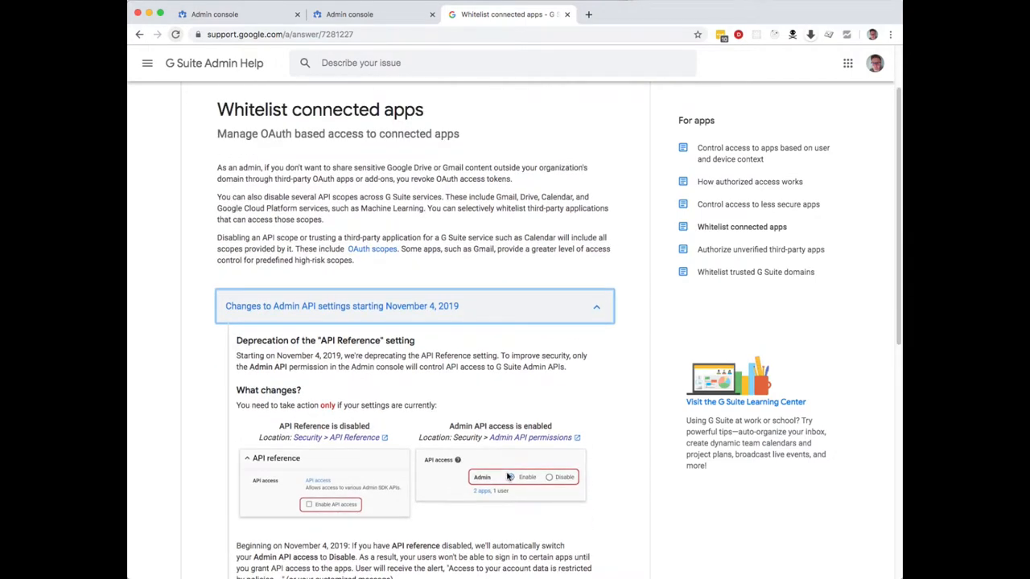
click(233, 14)
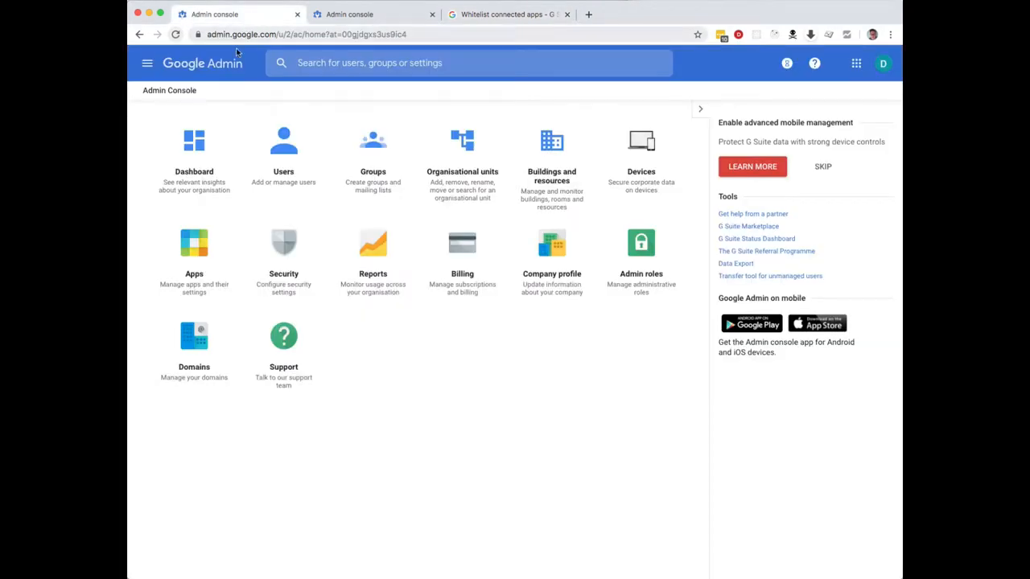
mouse_move(224, 45)
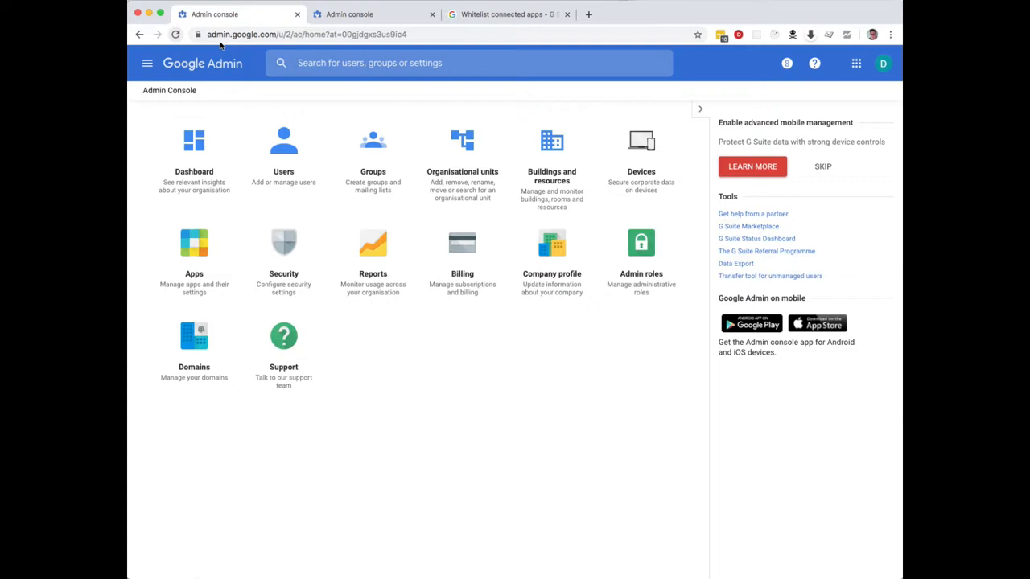
mouse_move(283, 257)
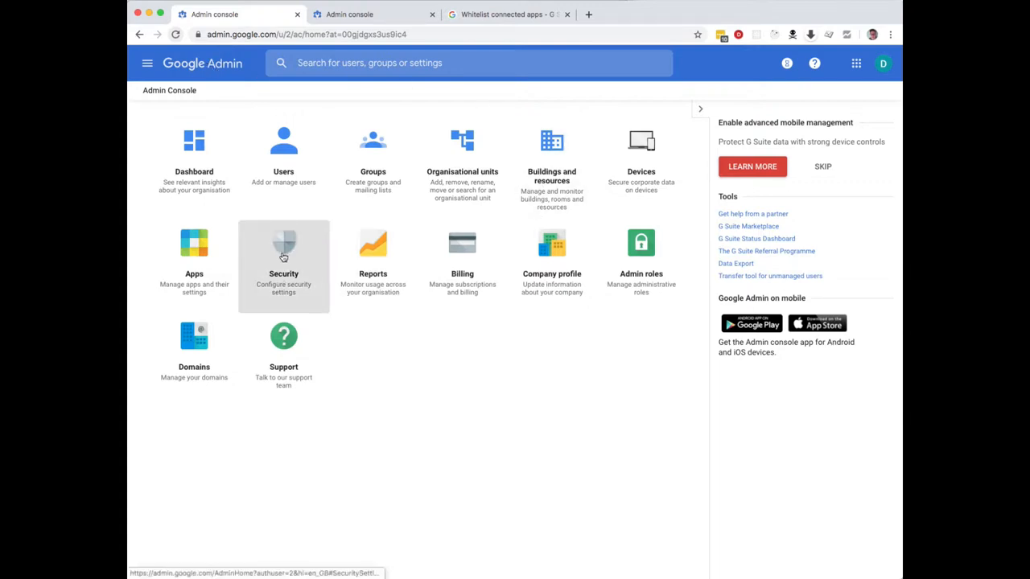
Enable Admin SDK API access under Security > API reference
click(283, 243)
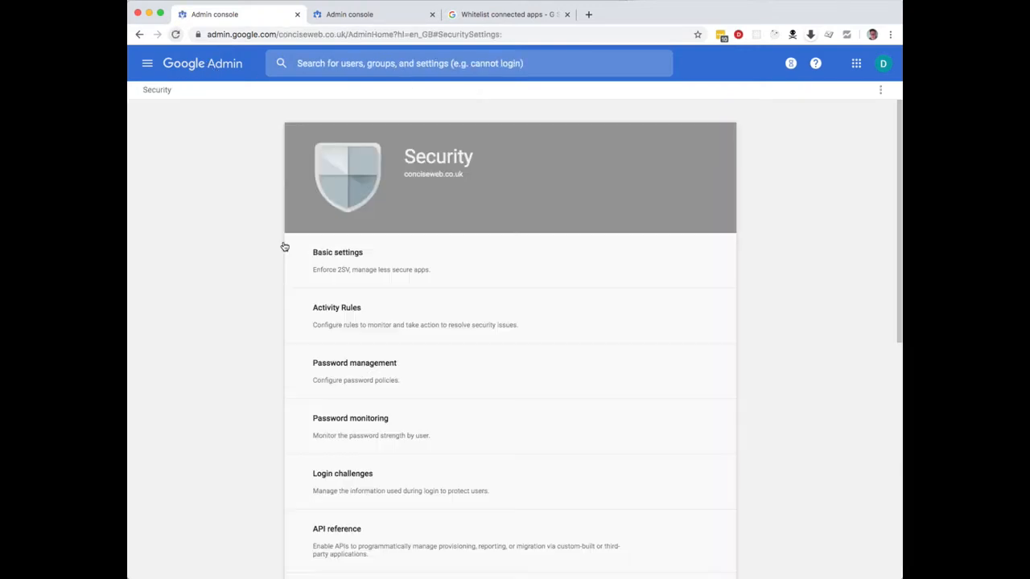
scroll(down, 3)
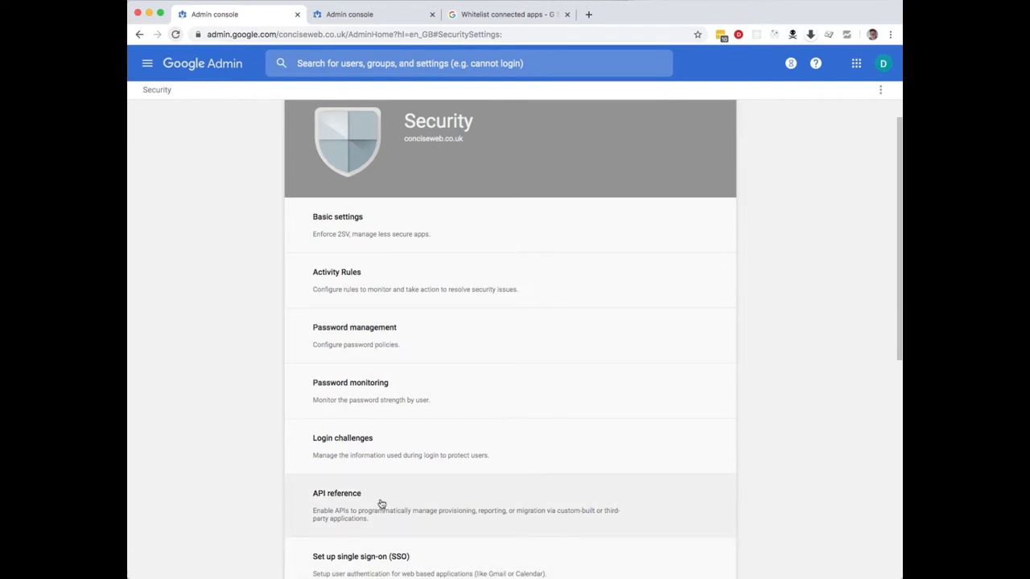
click(336, 492)
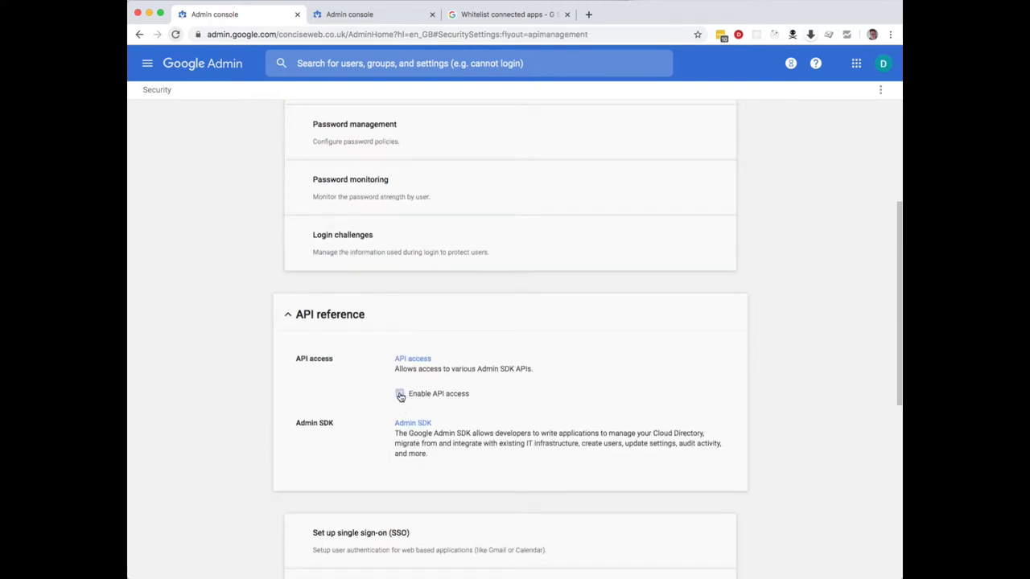
click(399, 393)
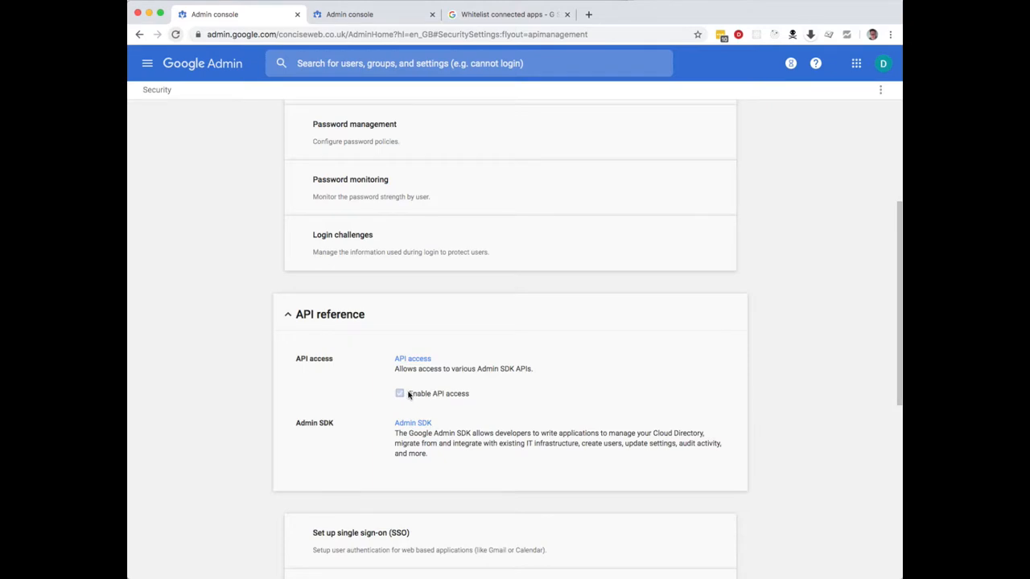
mouse_move(453, 395)
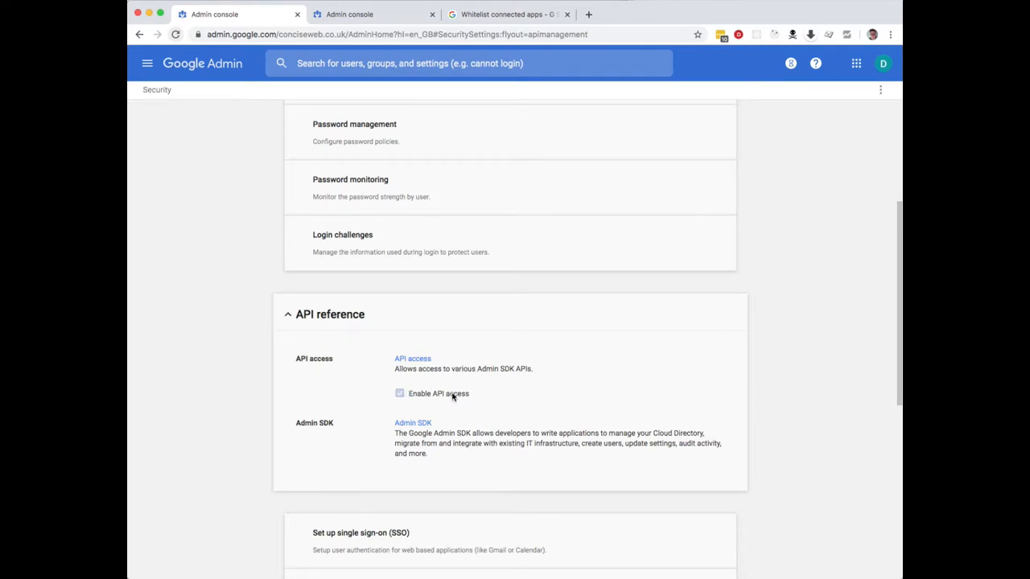
Go to the API Permissions page listing installed apps
scroll(down, 3)
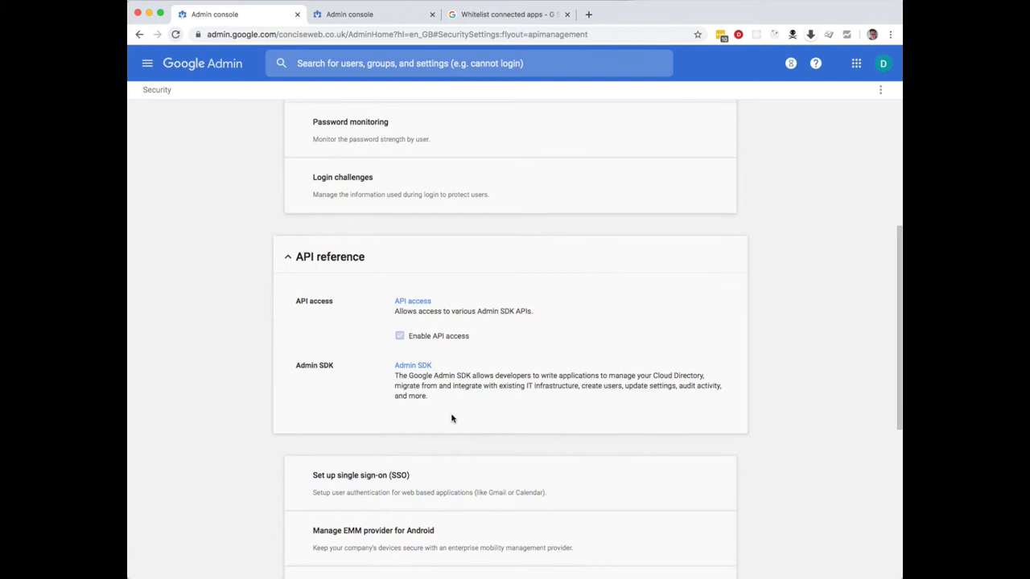
click(362, 12)
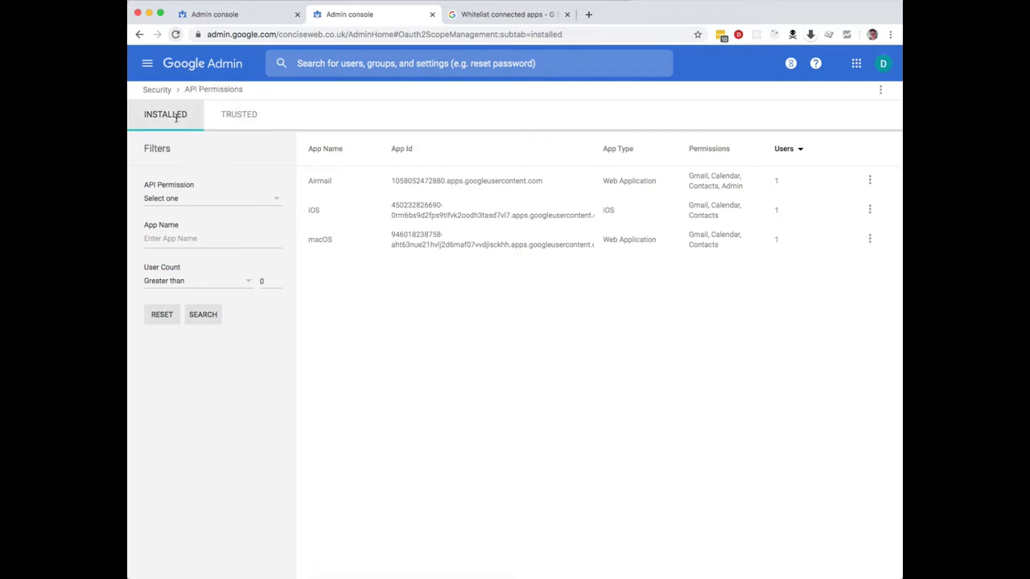
mouse_move(335, 200)
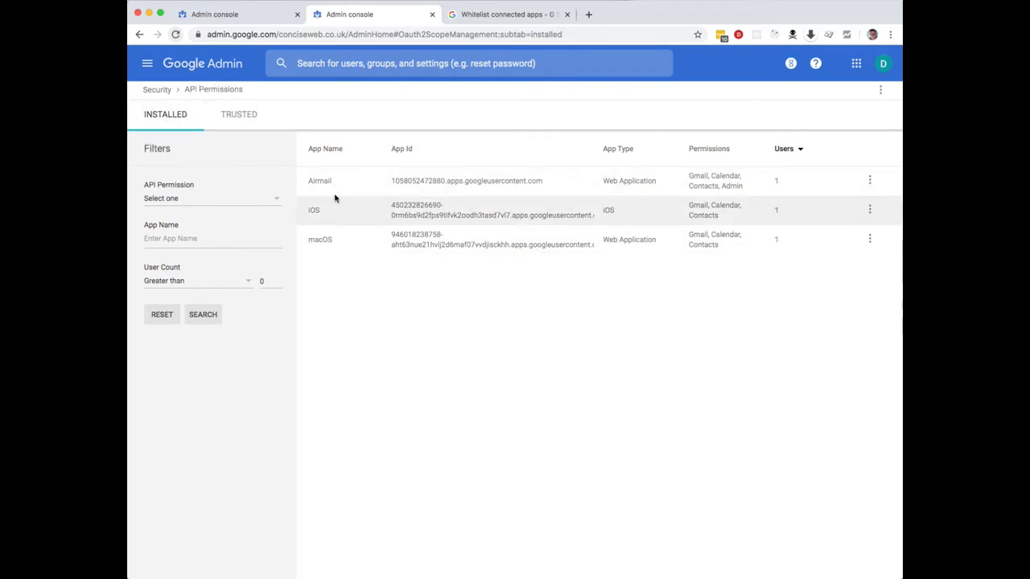
mouse_move(344, 186)
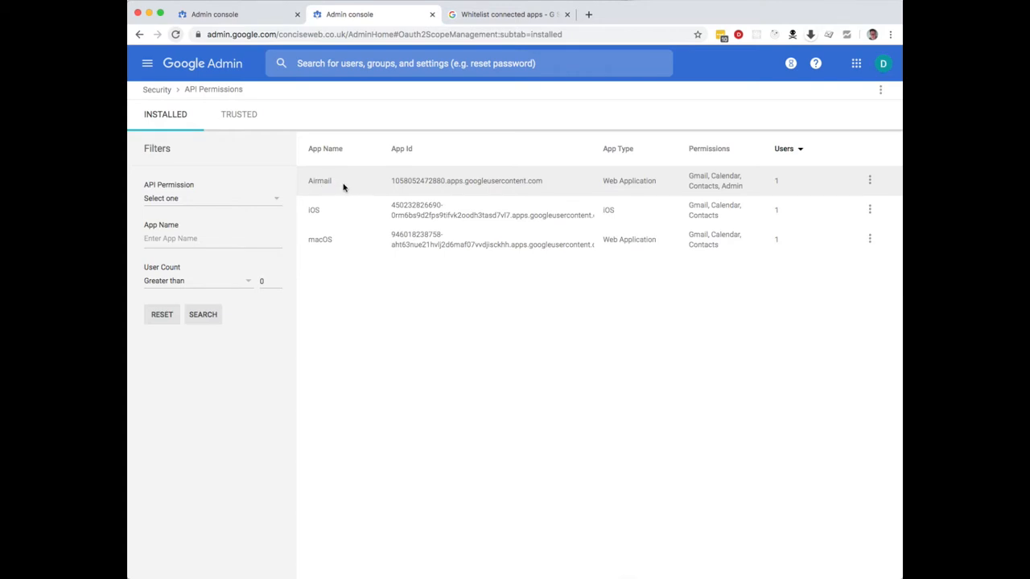
Trust the installed Airmail app and confirm it shows on the Trusted list
click(238, 113)
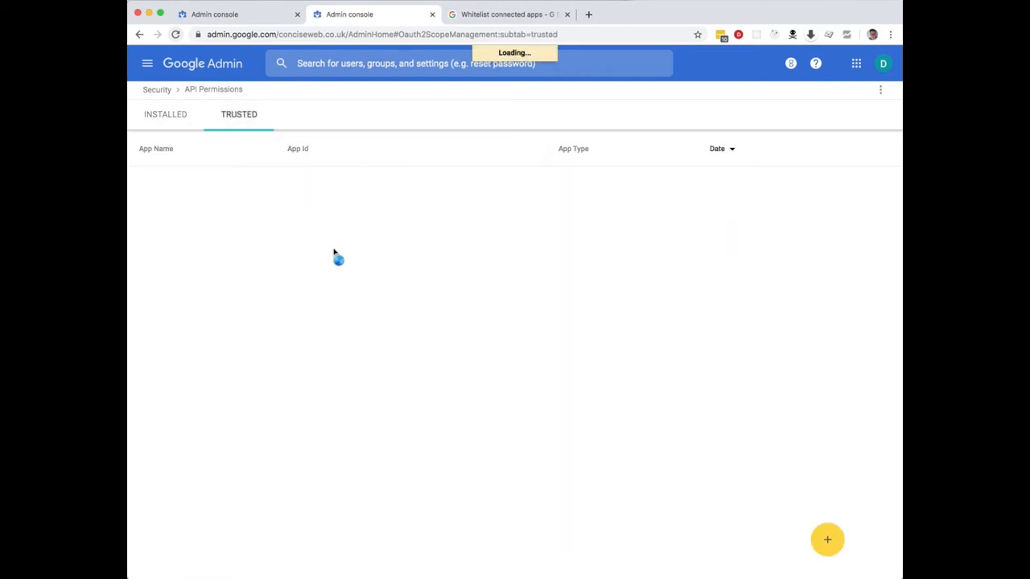
click(164, 113)
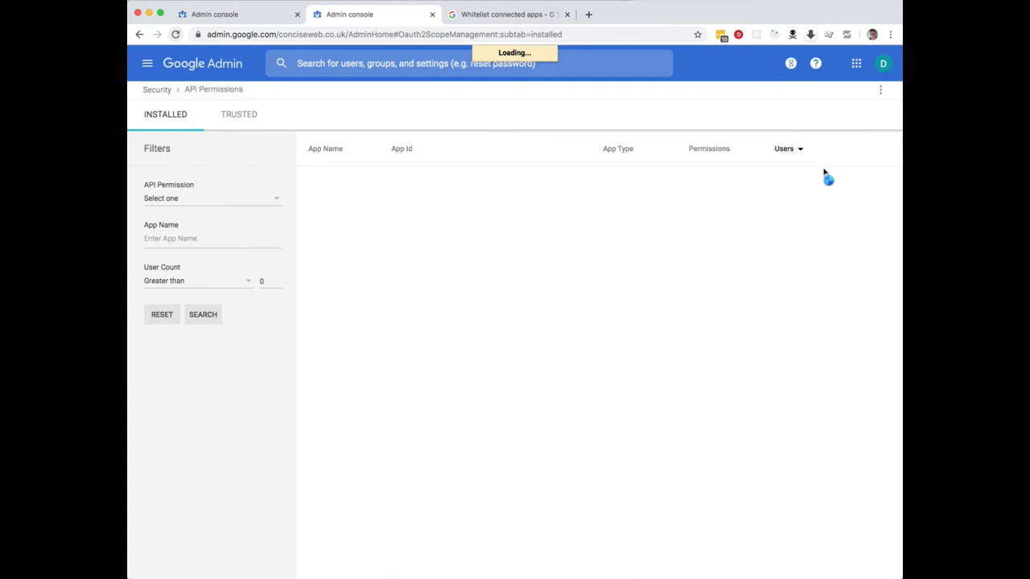
mouse_move(559, 204)
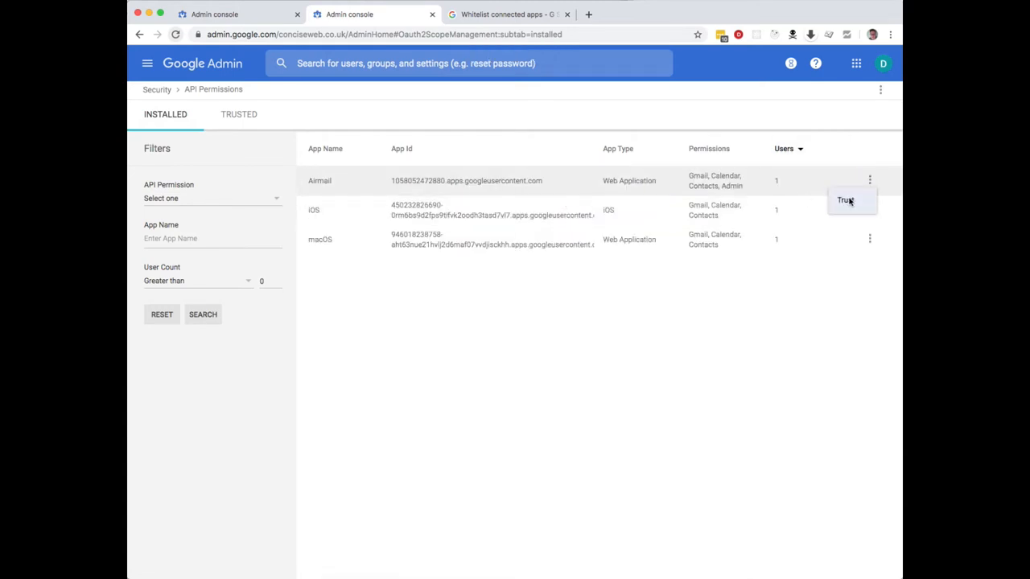
click(844, 199)
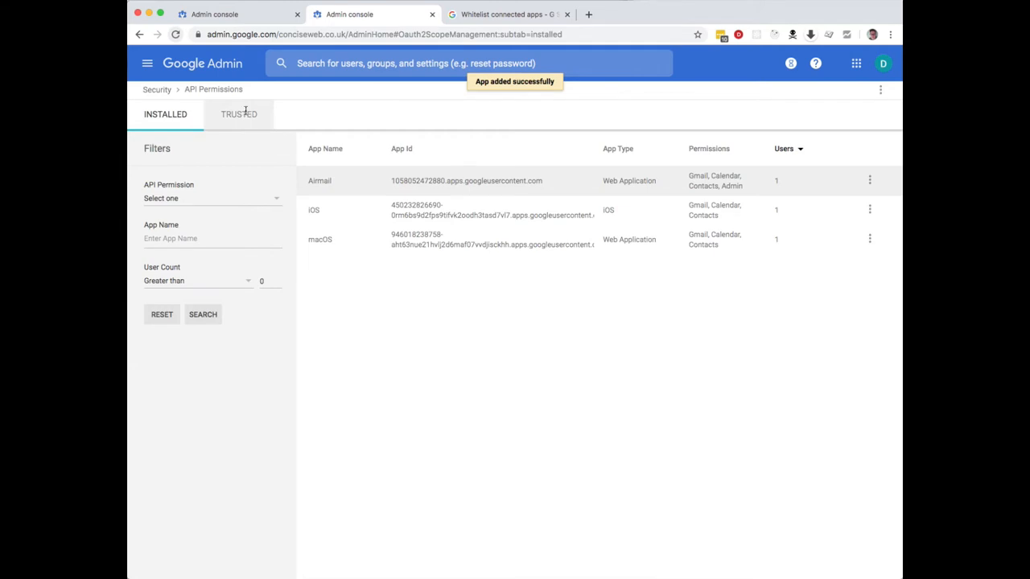
click(238, 112)
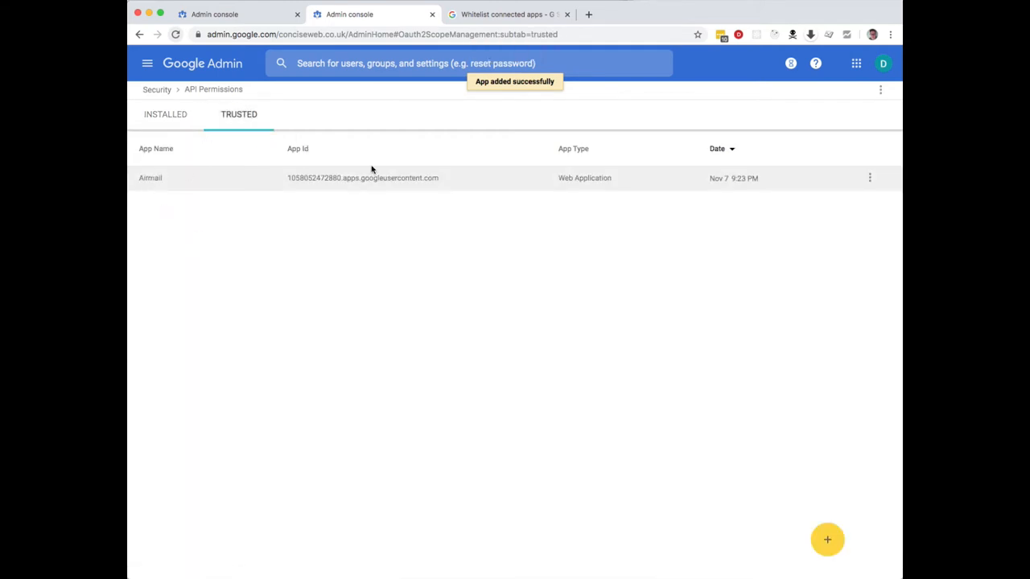
mouse_move(492, 189)
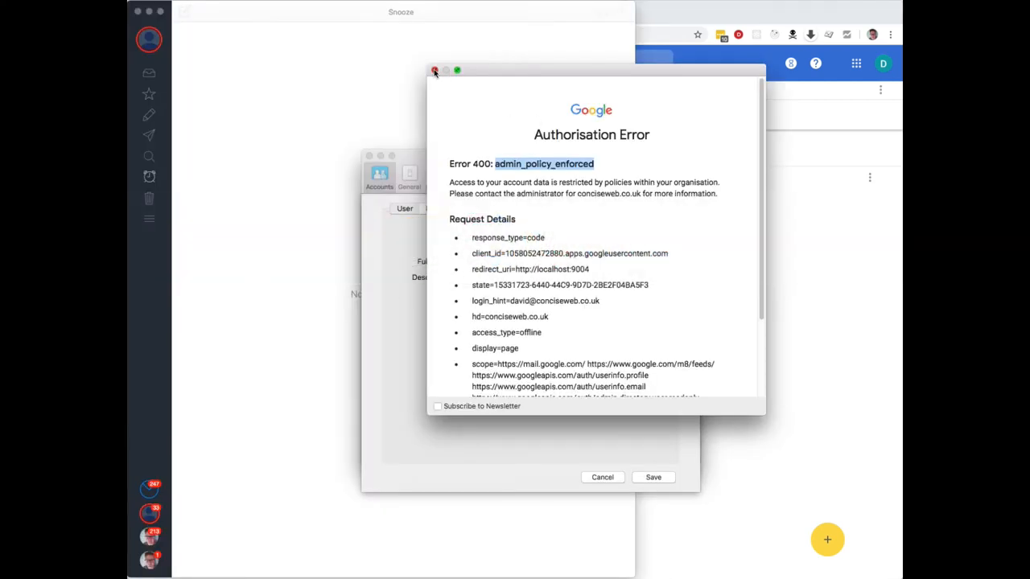
Dismiss the Authorisation Error 400 window so a fresh Google account chooser appears
click(435, 71)
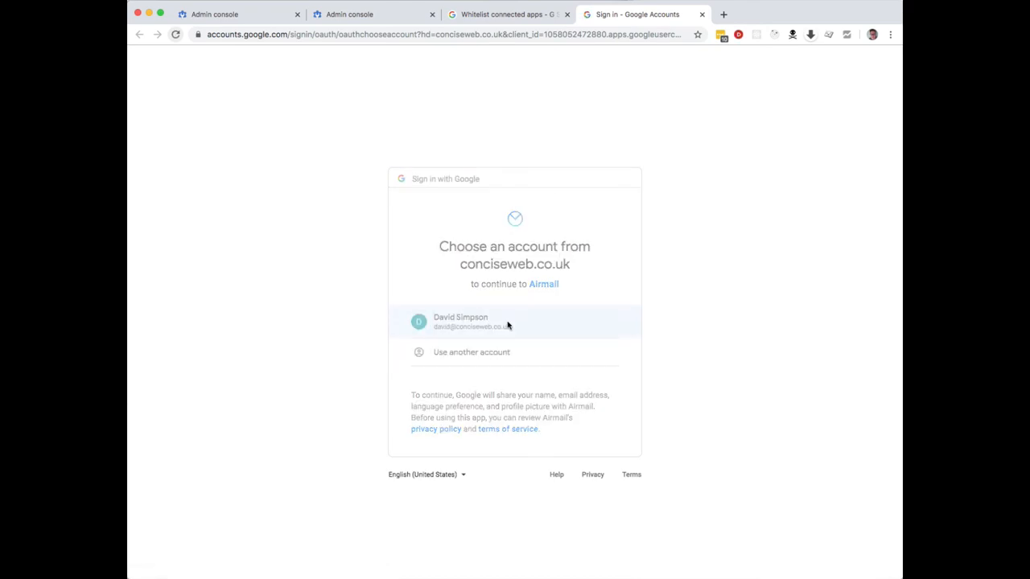